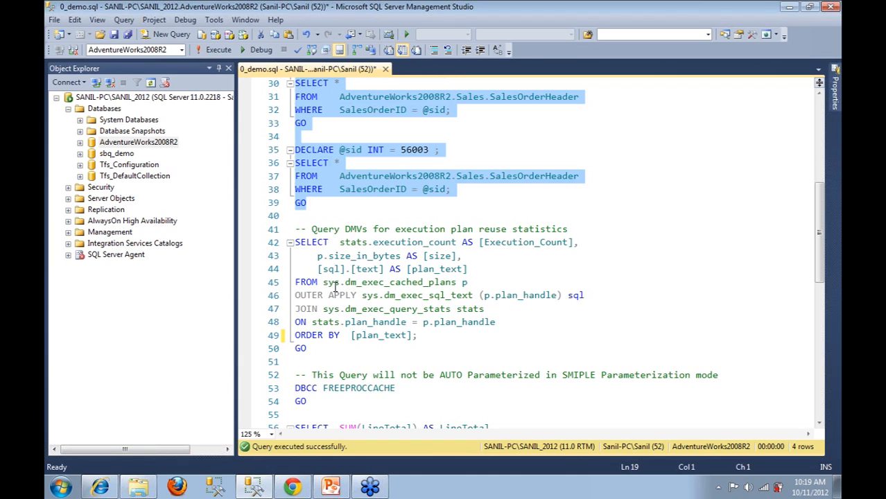
pyautogui.moveTo(395, 290)
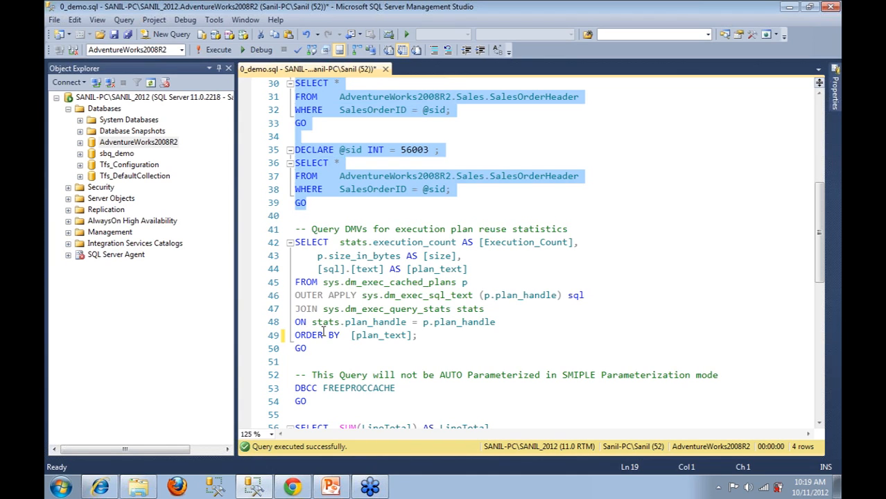
pyautogui.moveTo(325, 331)
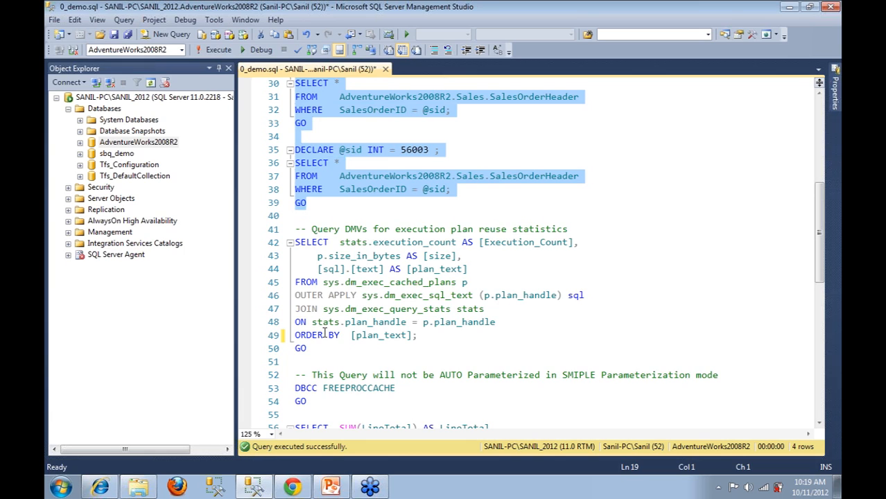
pyautogui.moveTo(410, 294)
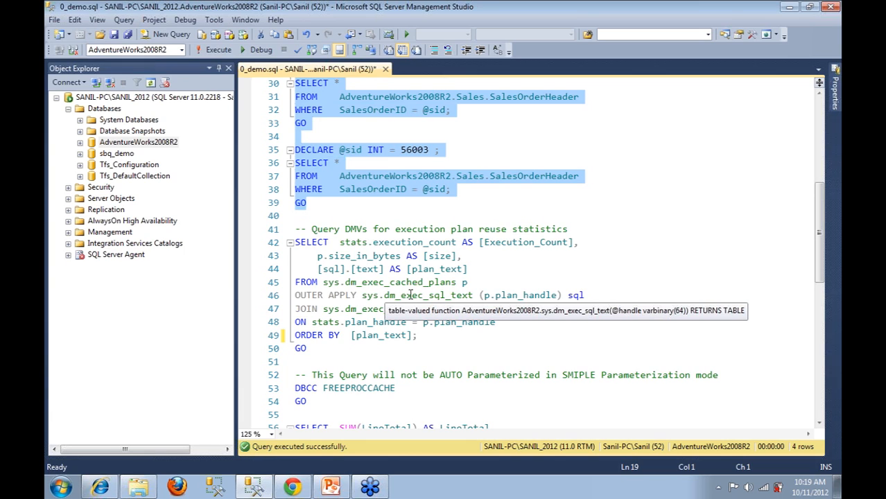
pyautogui.moveTo(470, 307)
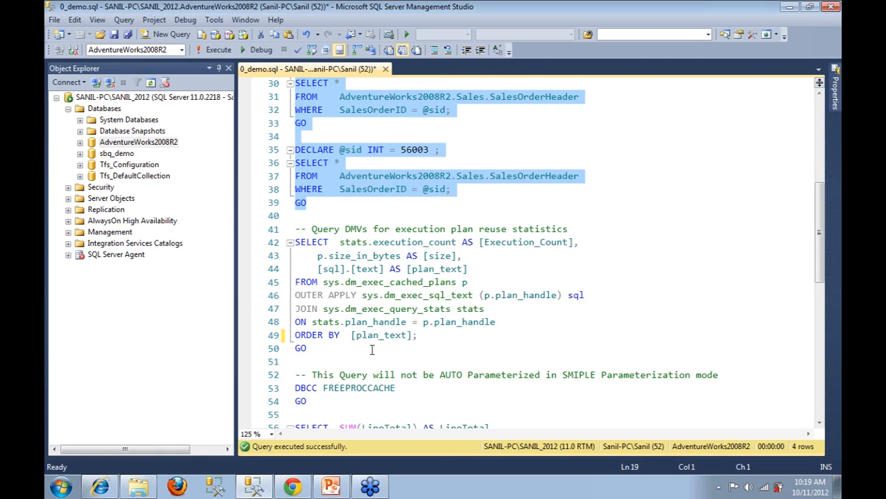
pyautogui.moveTo(352, 308)
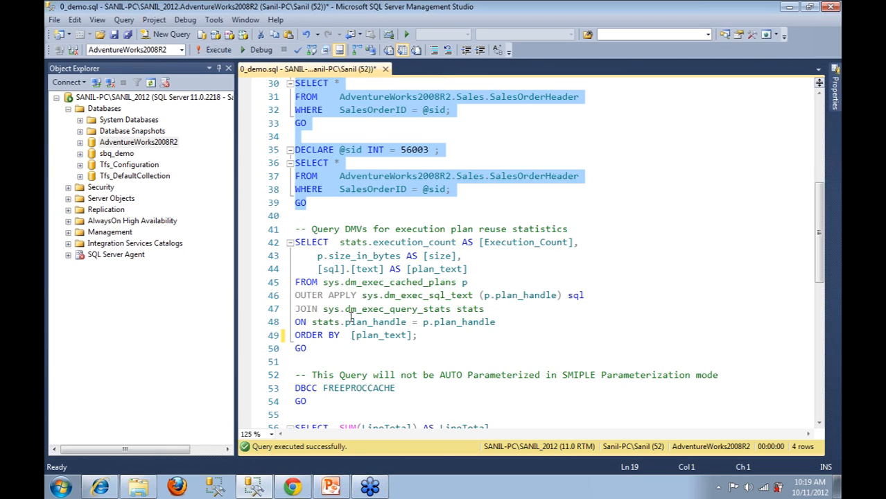
pyautogui.moveTo(334, 360)
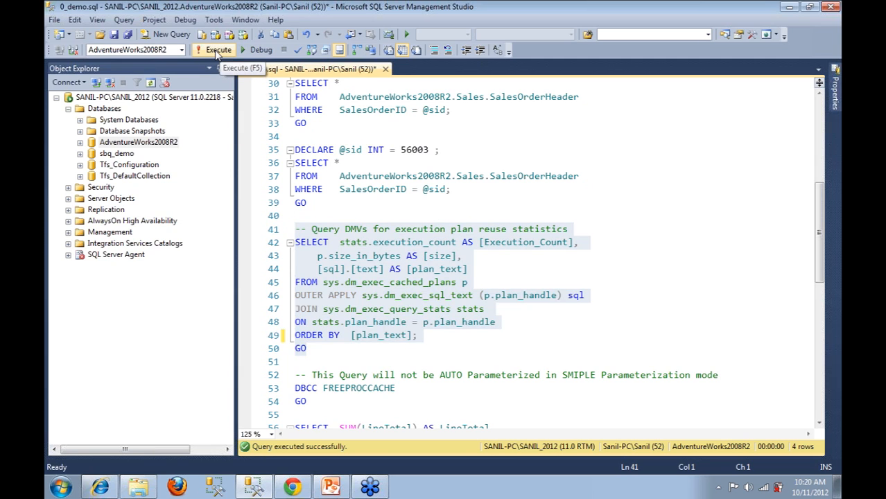
# Step: Run the plan-cache DMV query, listing 32 cached plans with counts, sizes and text
pyautogui.click(217, 50)
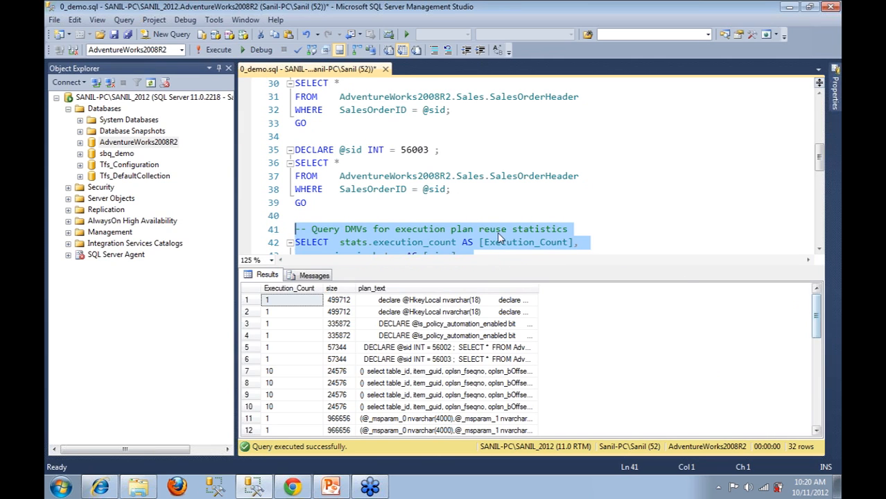
pyautogui.moveTo(465, 267)
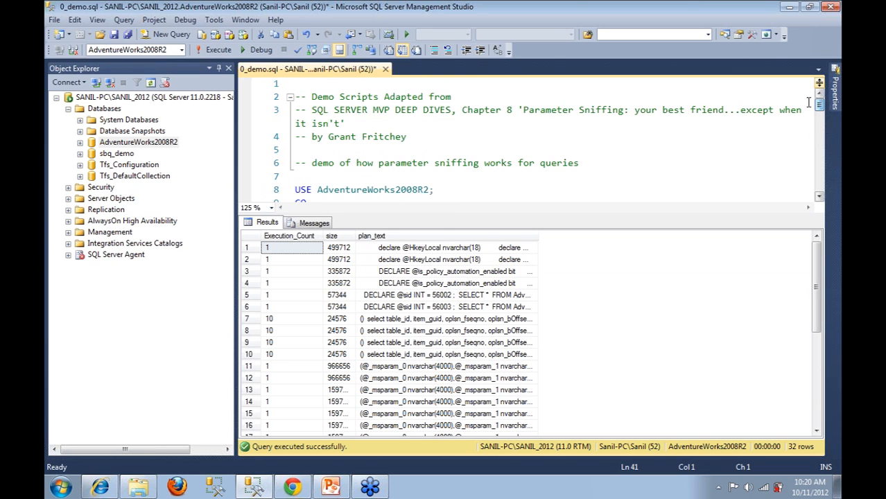
# Step: Clear the plan cache with DBCC FREEPROCCACHE, then rerun the SalesOrderHeader queries for orders 56000 and 56001
pyautogui.scroll(-3)
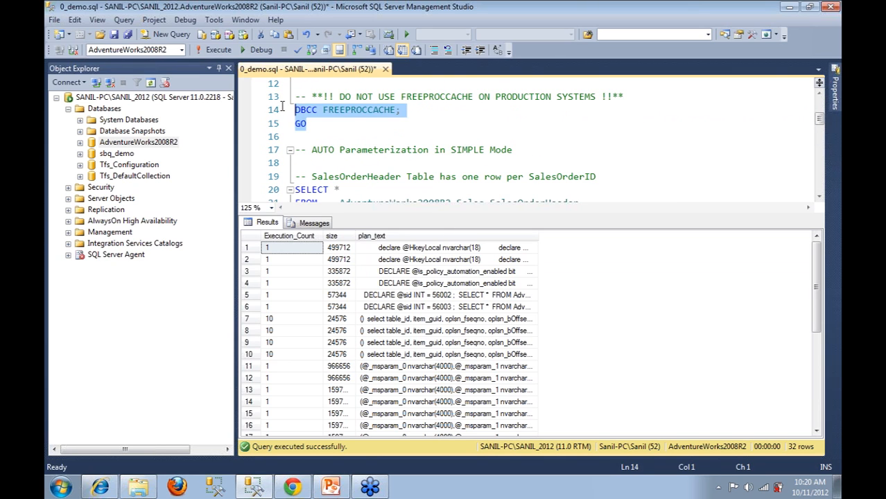
pyautogui.click(215, 49)
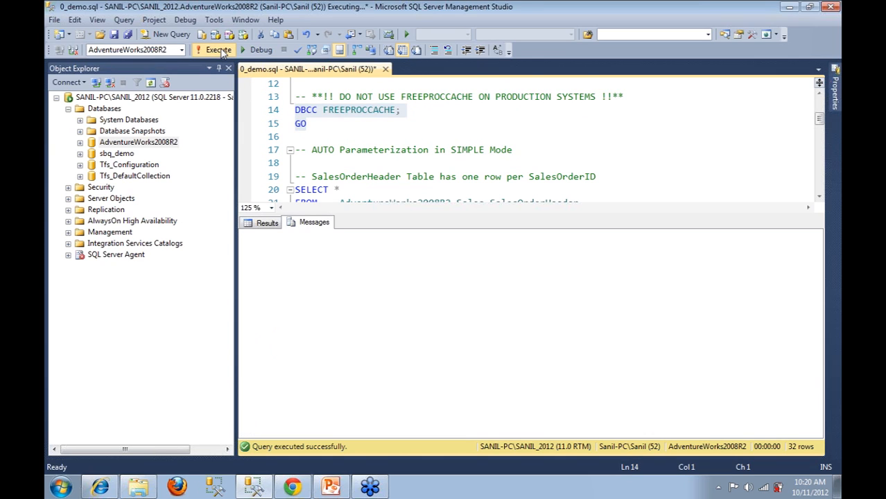
pyautogui.click(216, 50)
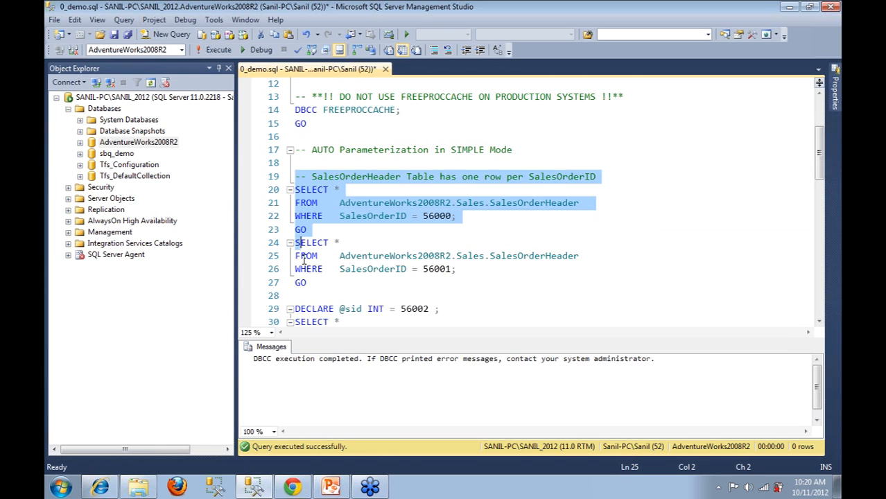
pyautogui.scroll(-3)
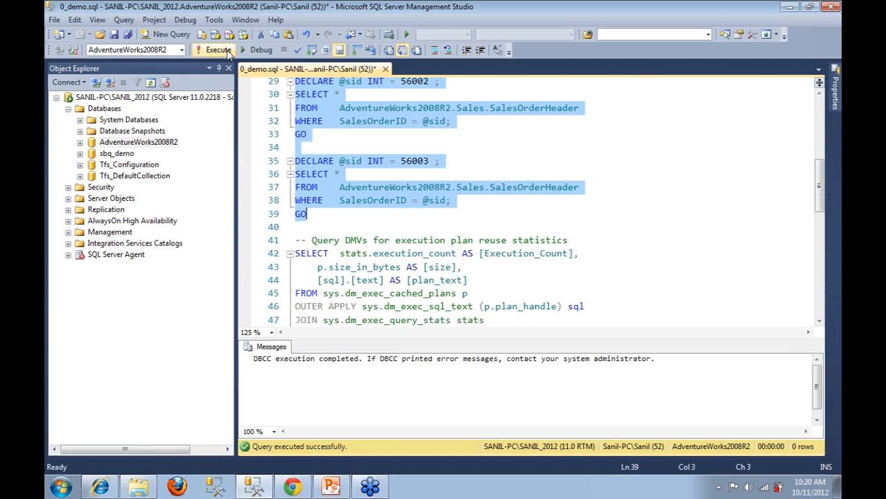
pyautogui.click(213, 50)
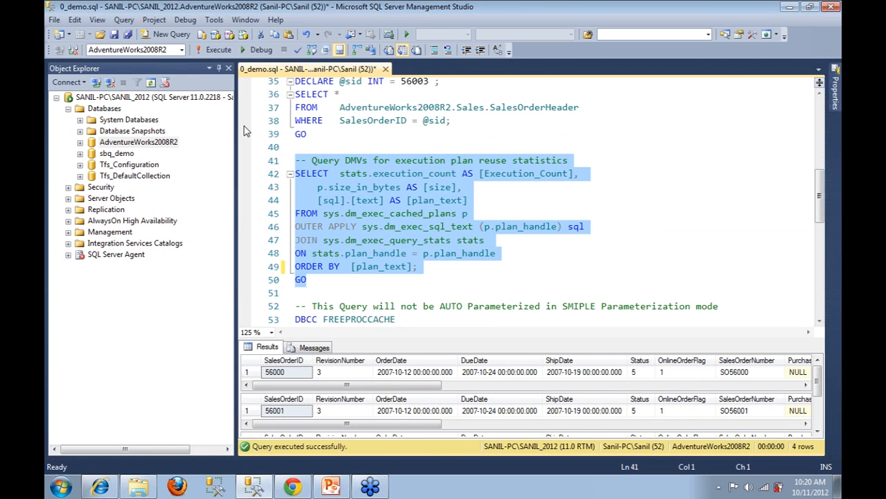
# Step: Rerun the DMV query showing 7 cached plans and select the 56002 query's cached plan
pyautogui.click(219, 50)
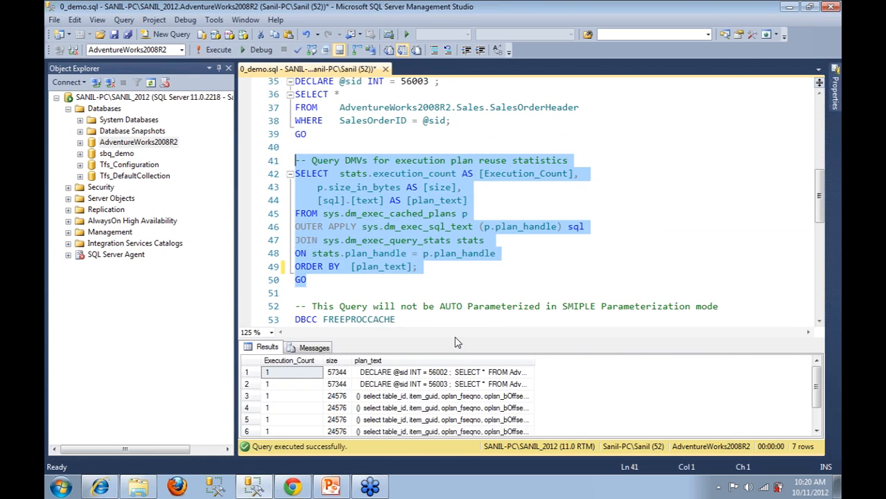
pyautogui.moveTo(442, 339)
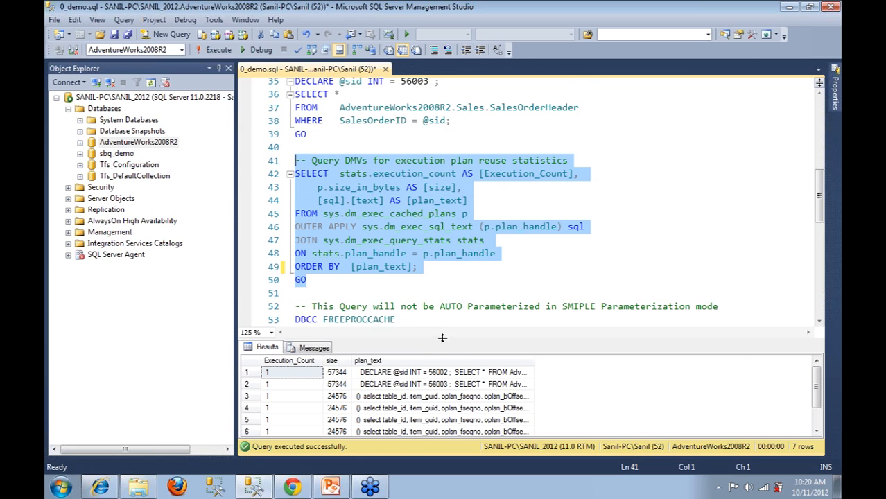
pyautogui.moveTo(444, 347)
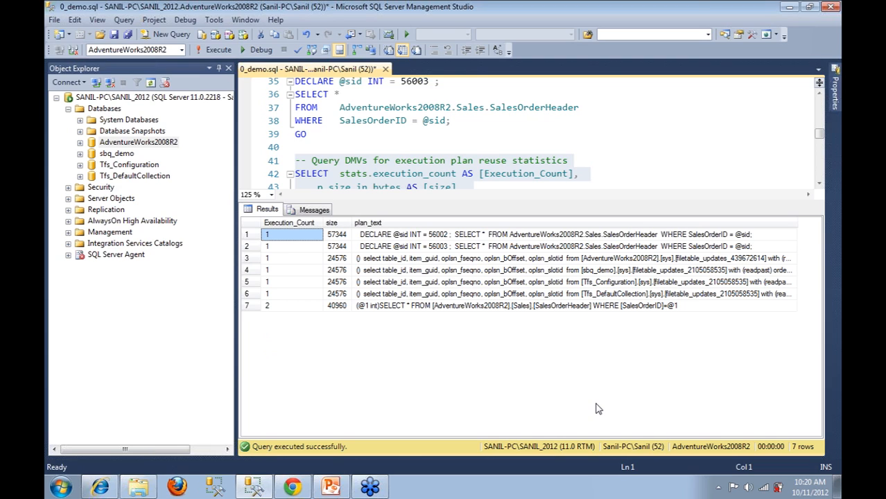
pyautogui.moveTo(241, 238)
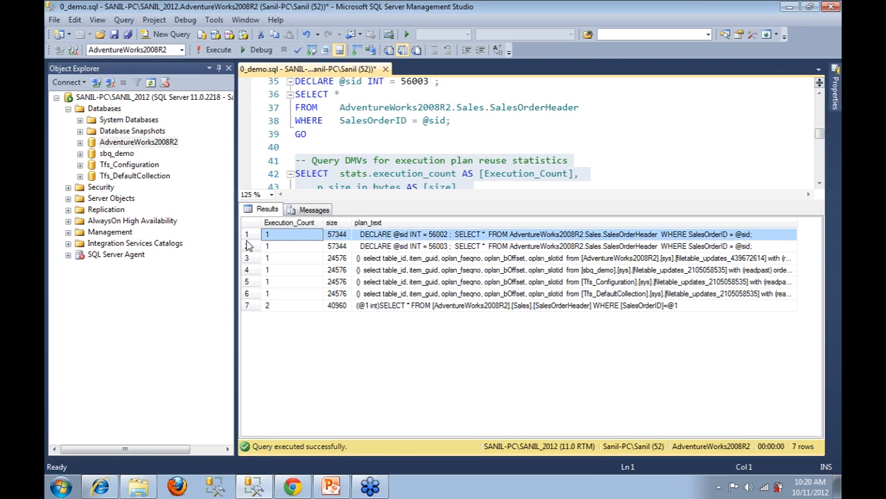
pyautogui.click(266, 247)
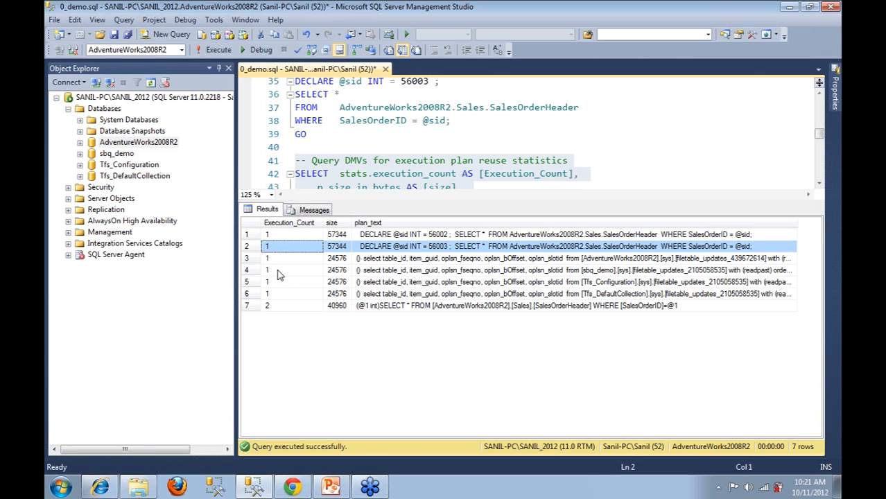
pyautogui.moveTo(273, 238)
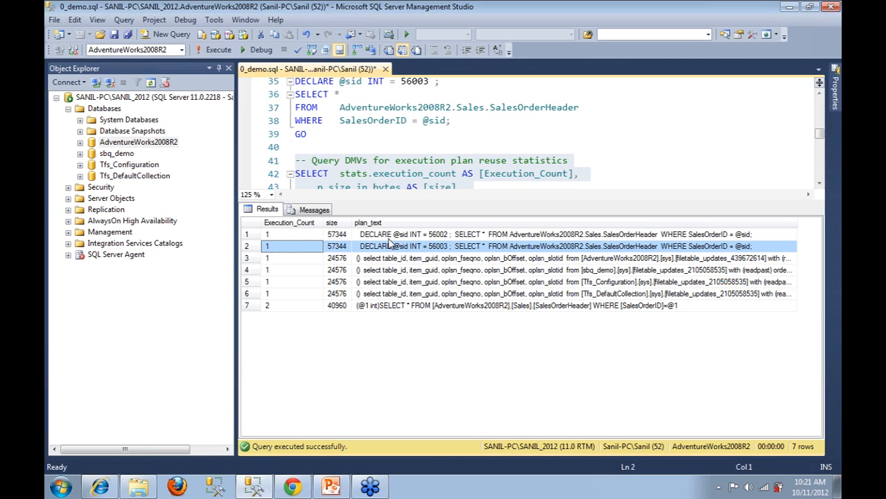
pyautogui.moveTo(290, 239)
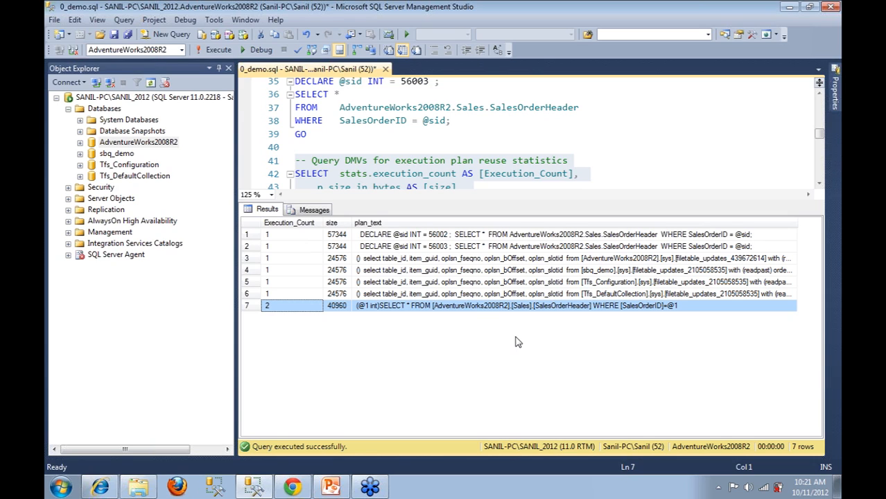
pyautogui.moveTo(474, 320)
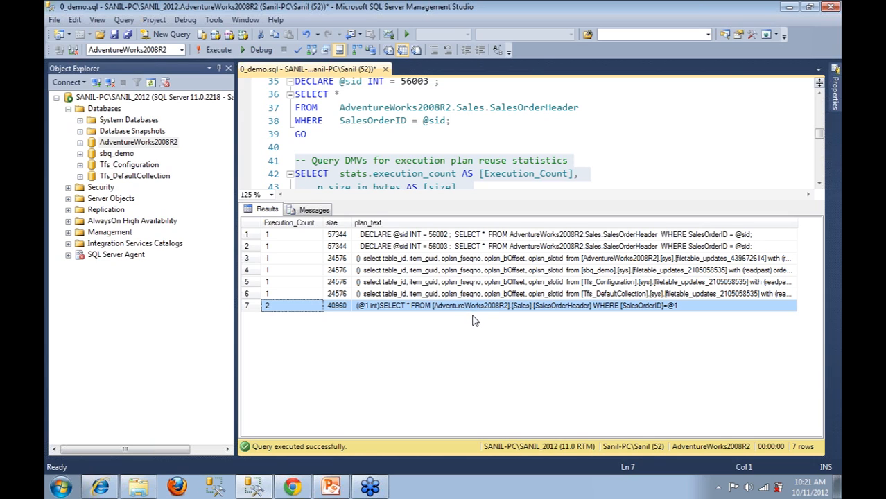
pyautogui.moveTo(499, 218)
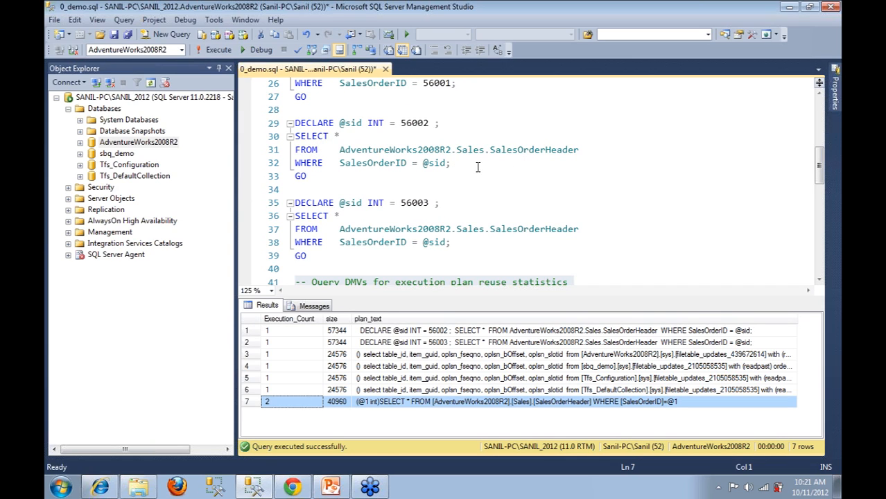
pyautogui.moveTo(419, 166)
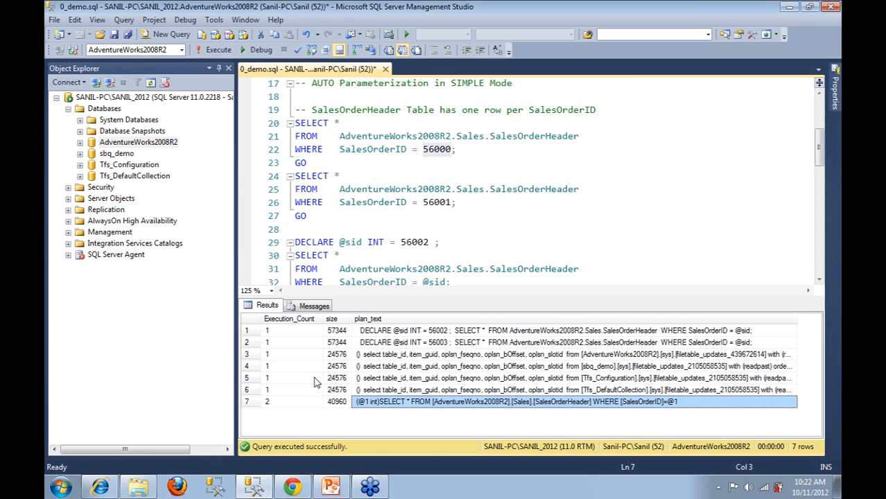
pyautogui.click(267, 402)
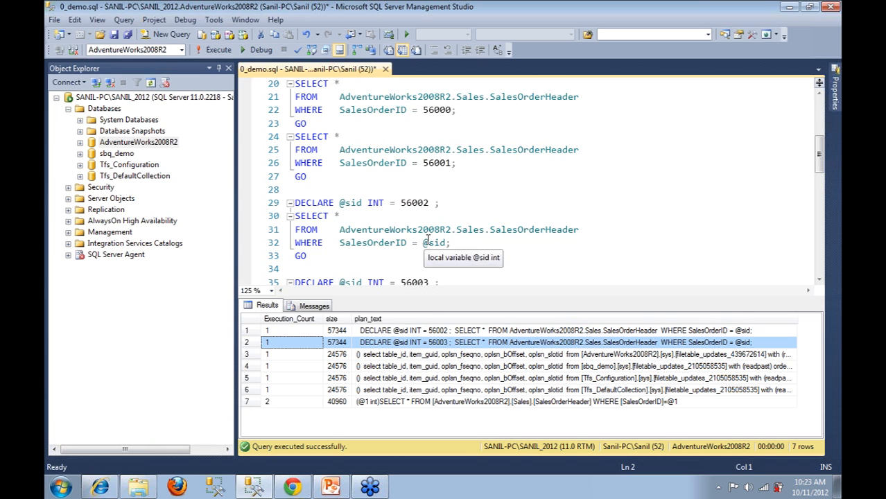
# Step: Run the SalesOrderHeader queries with actual plans, returning orders 56000, 56001 and 56002
pyautogui.scroll(-3)
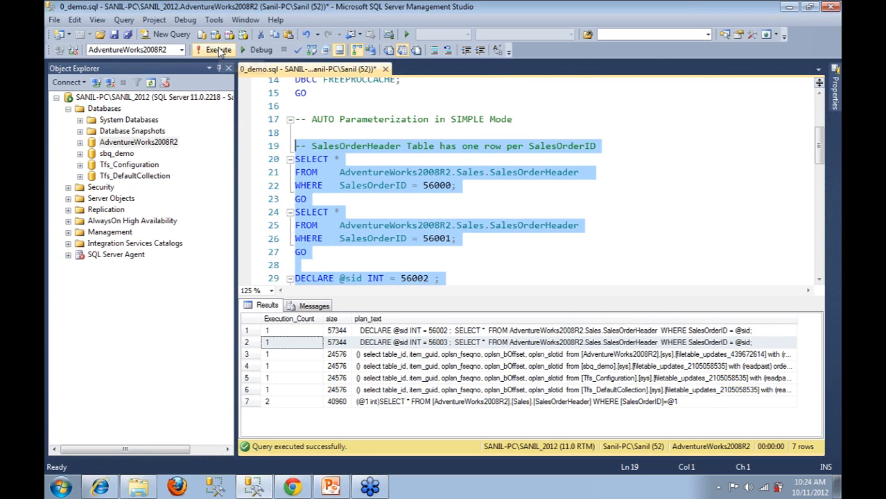
pyautogui.moveTo(219, 50)
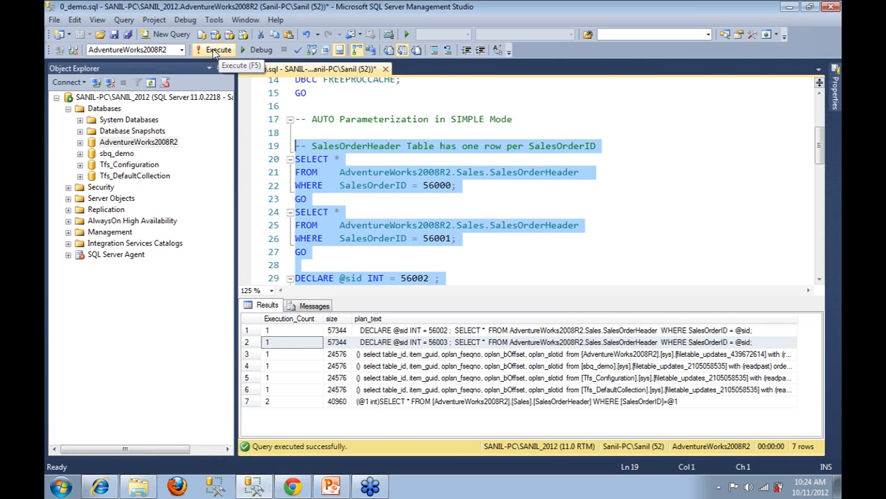
pyautogui.click(218, 50)
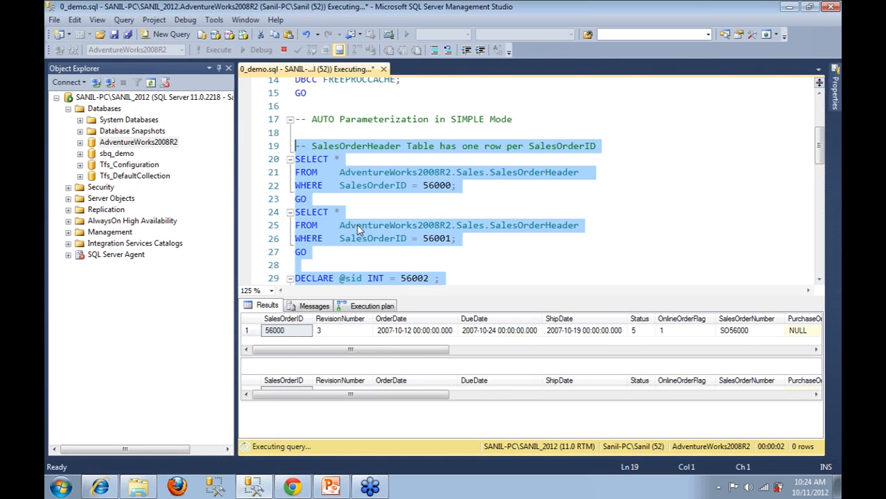
pyautogui.click(218, 49)
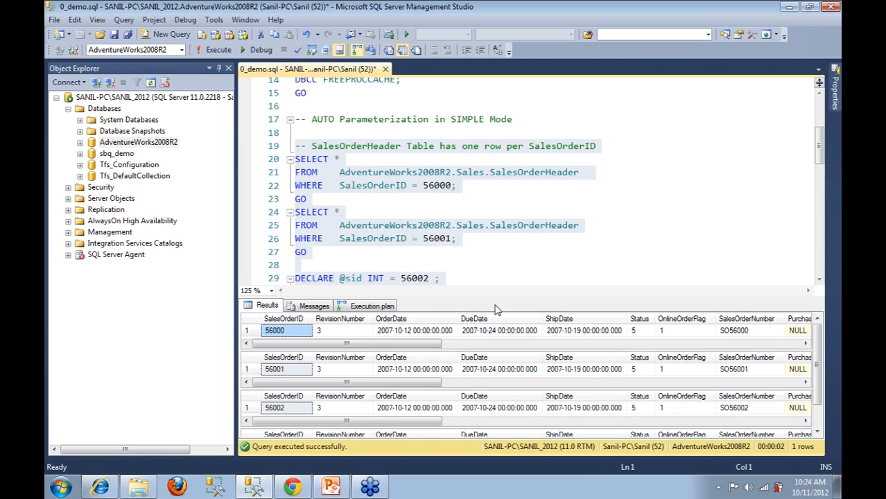
# Step: Show the graphical execution plans, Query 1 using a clustered index seek on SalesOrderHeader
pyautogui.click(371, 307)
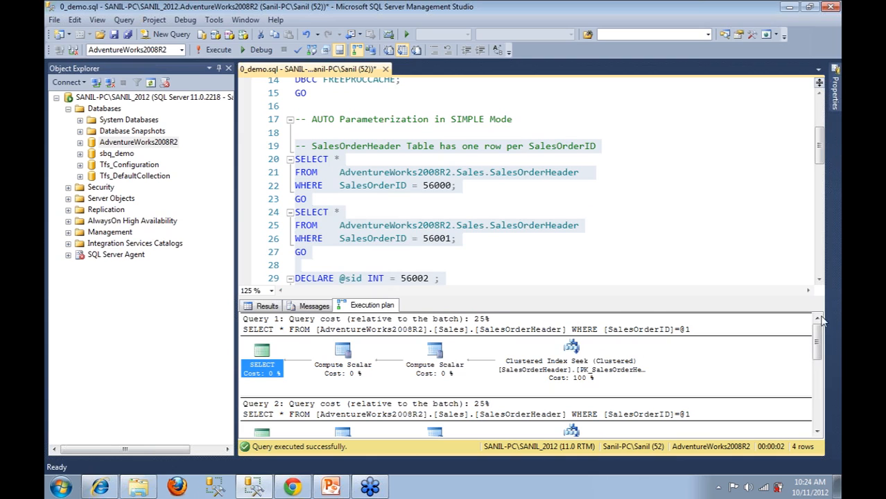
pyautogui.moveTo(551, 316)
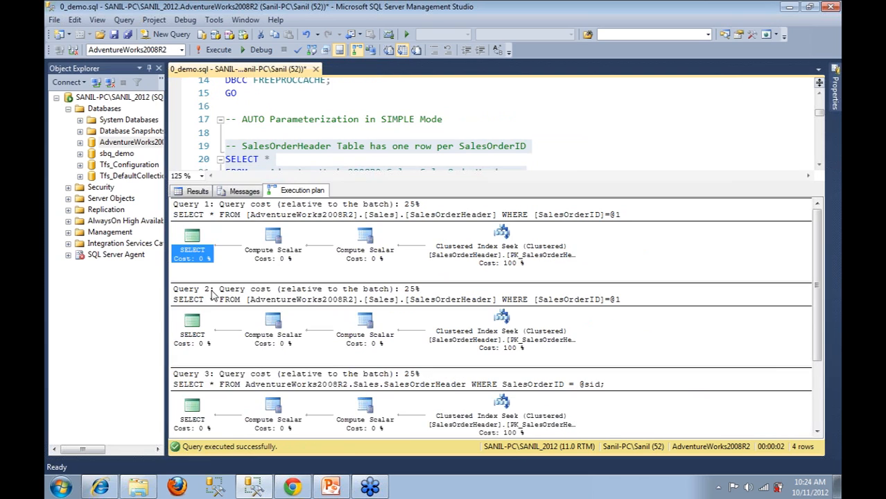
pyautogui.moveTo(215, 337)
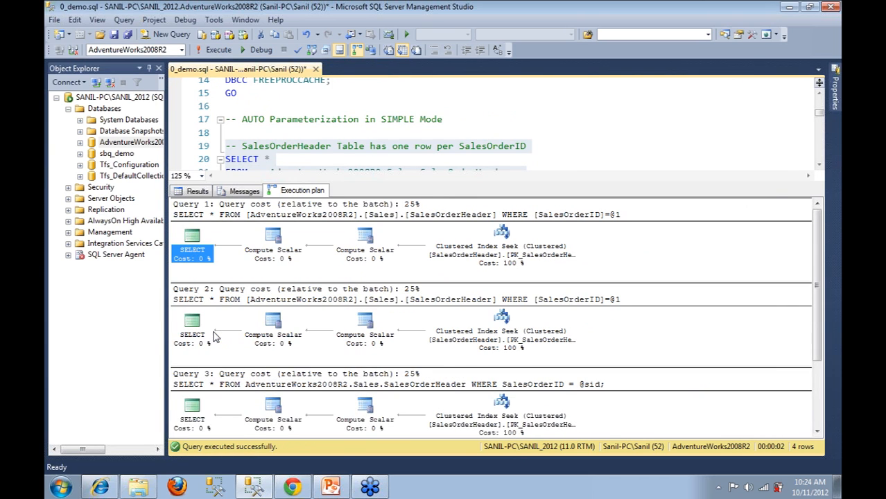
# Step: Show Query 1's SELECT properties with parameter @1 compiled and run as 56000
pyautogui.click(191, 250)
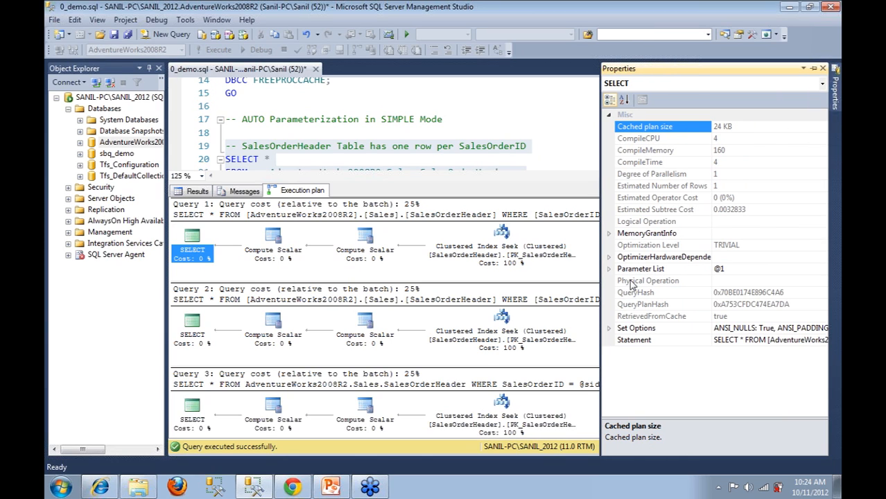
pyautogui.moveTo(613, 276)
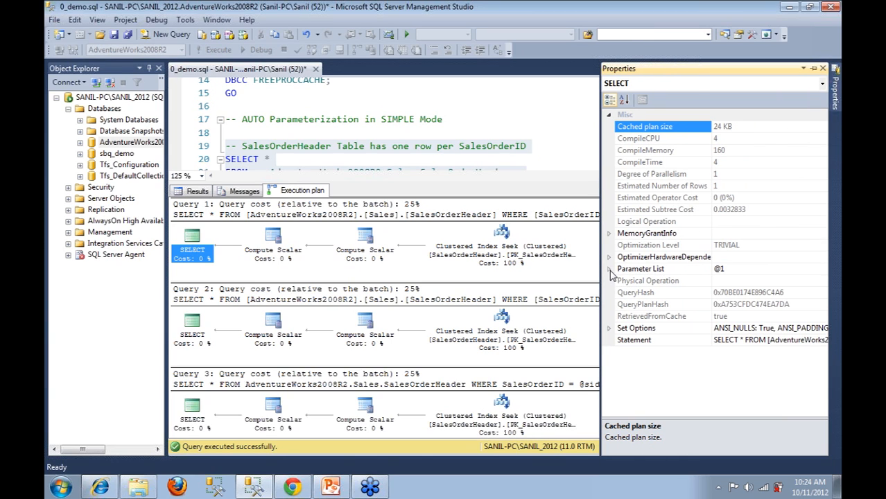
pyautogui.click(608, 268)
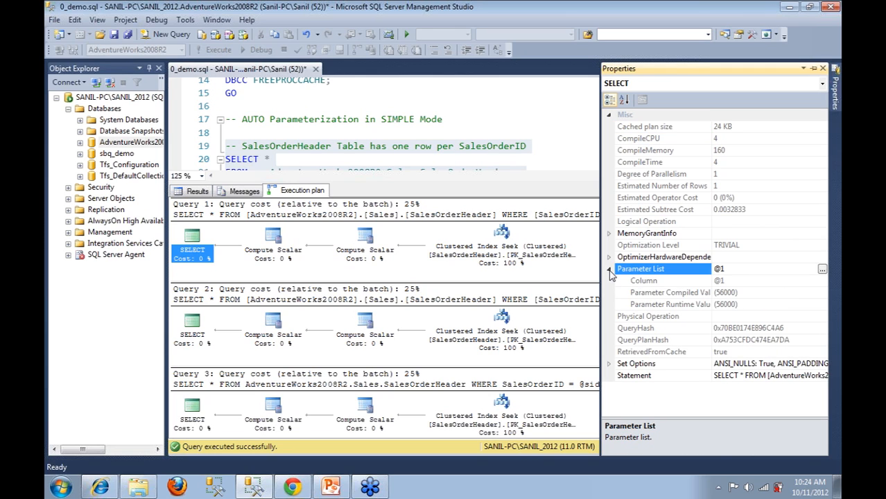
pyautogui.moveTo(657, 297)
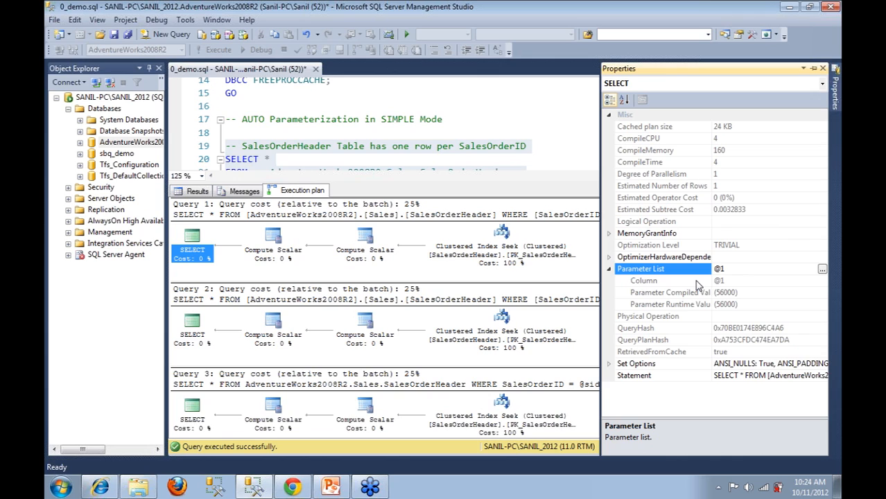
pyautogui.moveTo(832, 28)
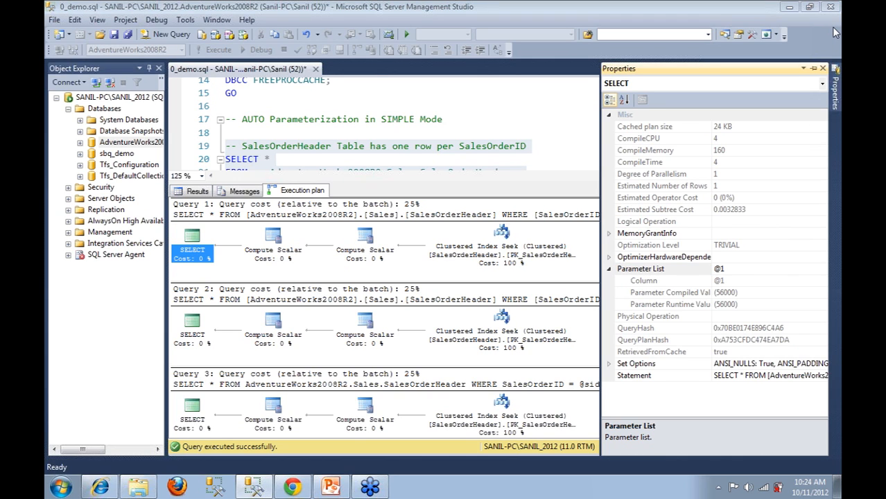
pyautogui.moveTo(701, 164)
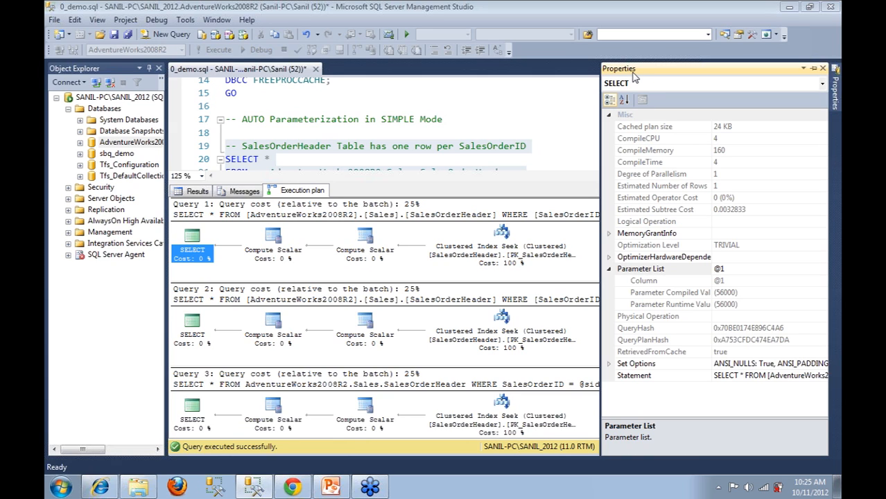
pyautogui.moveTo(664, 35)
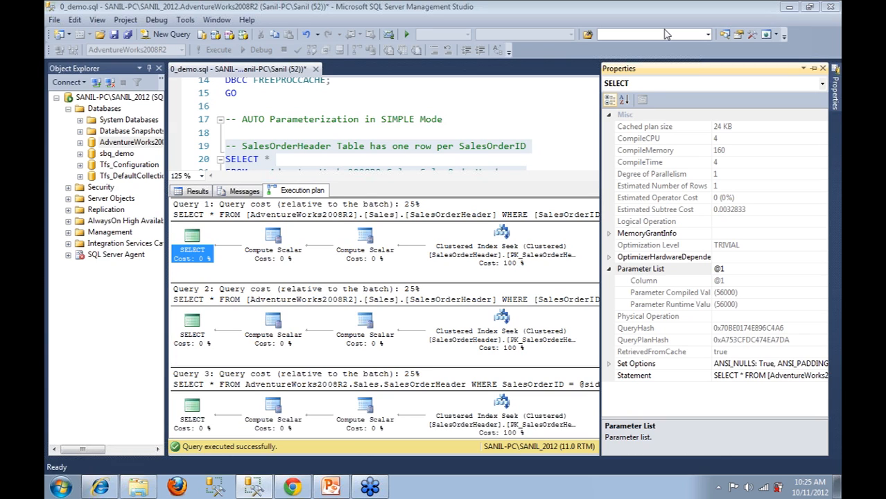
pyautogui.moveTo(830, 33)
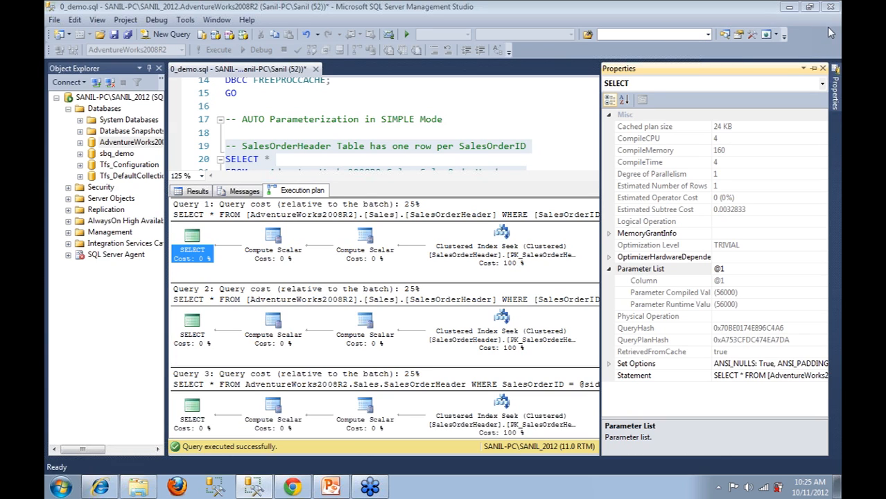
pyautogui.moveTo(836, 41)
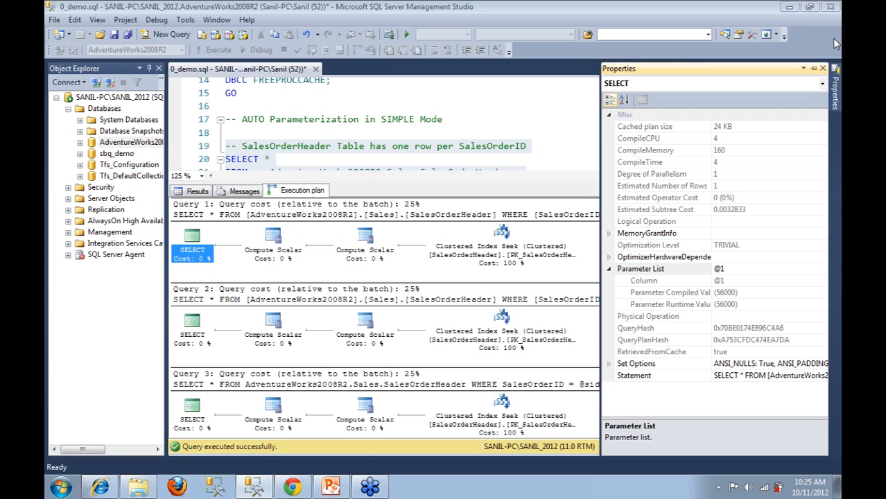
pyautogui.moveTo(710, 299)
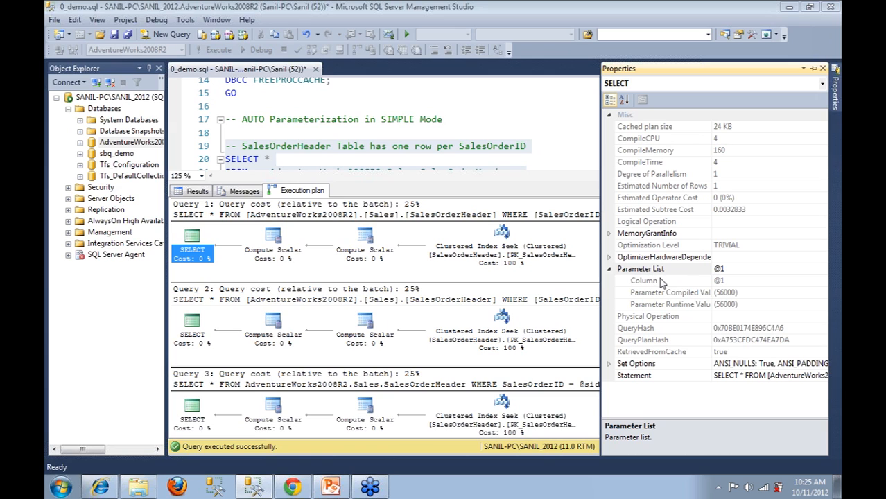
pyautogui.click(643, 280)
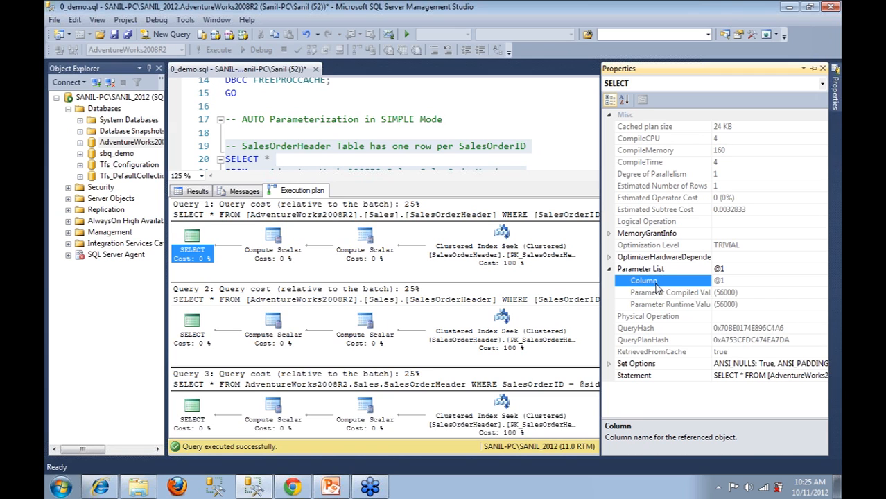
pyautogui.moveTo(659, 291)
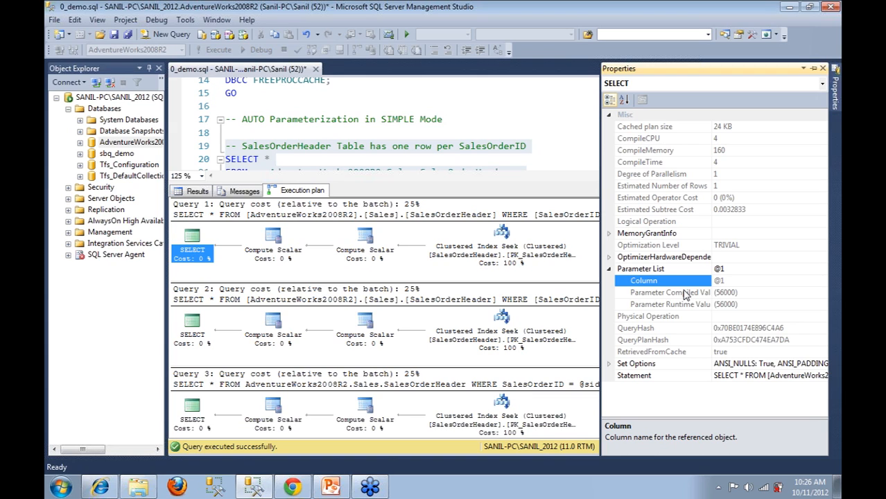
pyautogui.moveTo(460, 358)
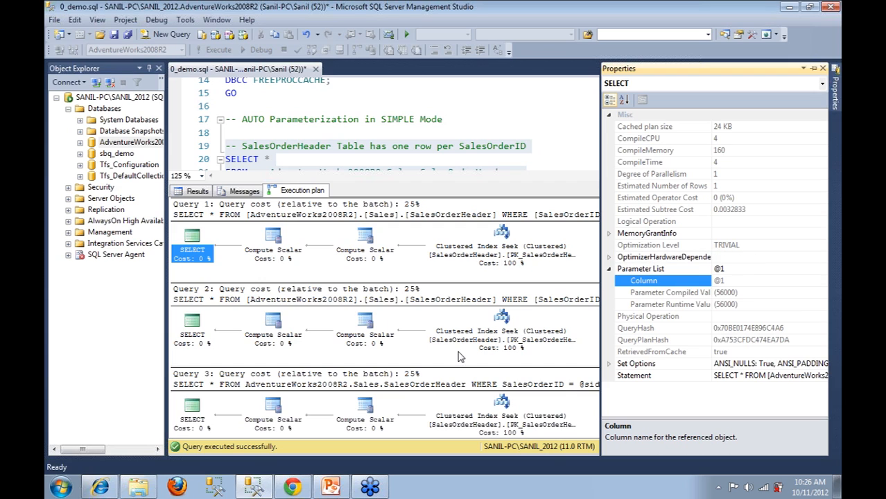
pyautogui.moveTo(394, 311)
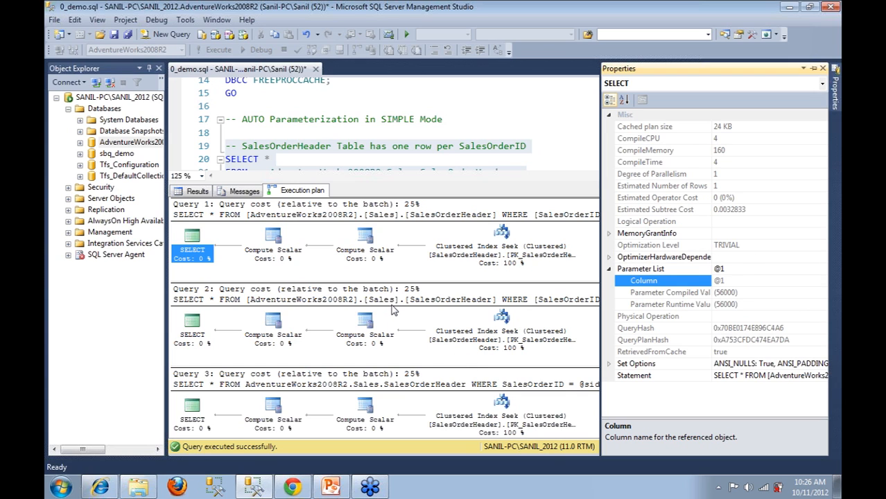
pyautogui.moveTo(192, 326)
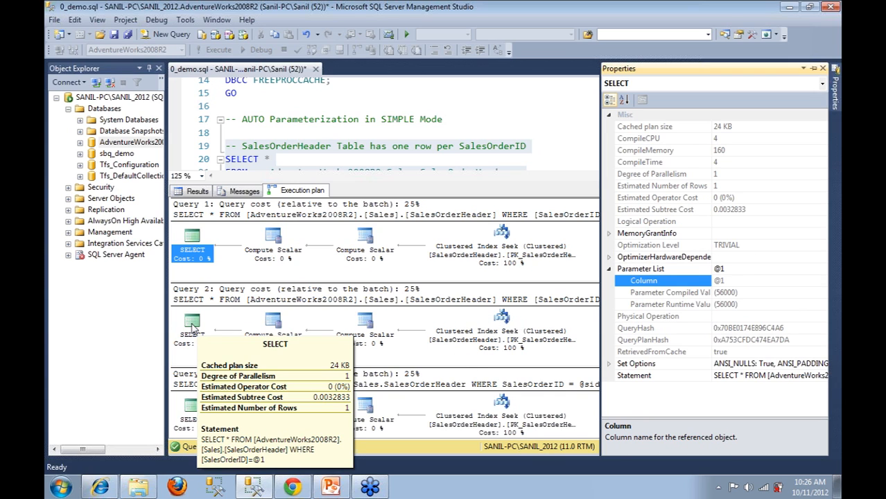
# Step: Show Query 2's SELECT properties with @1 compiled as 56000 but run with 56001
pyautogui.rightClick(191, 334)
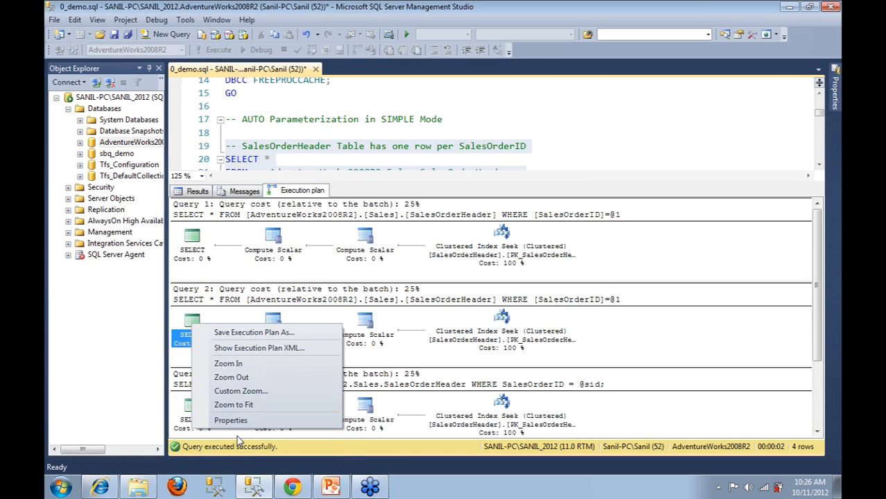
pyautogui.click(230, 420)
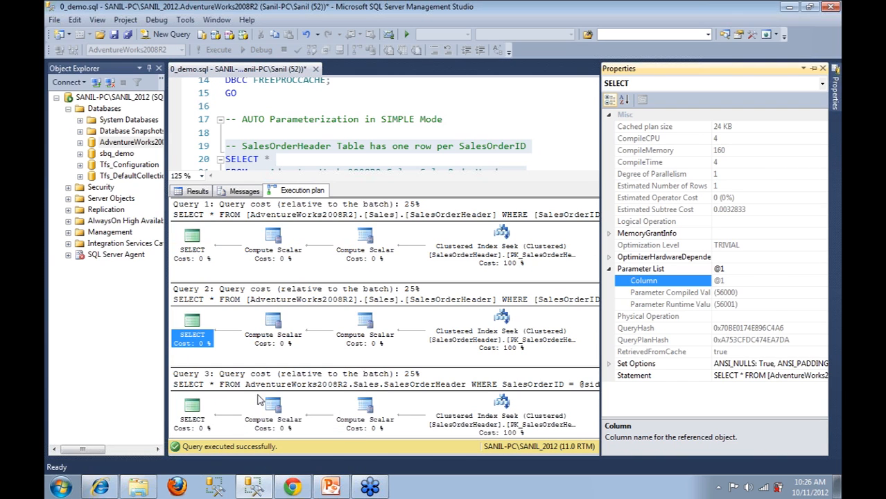
pyautogui.moveTo(510, 384)
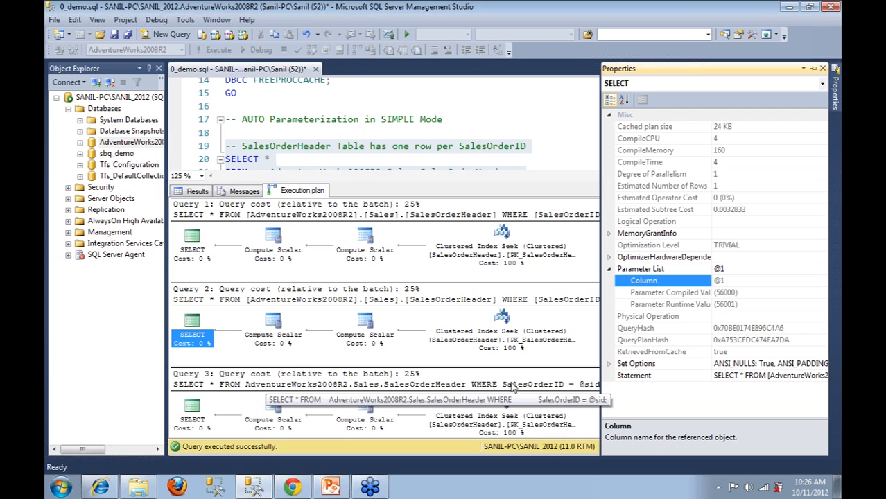
pyautogui.click(640, 269)
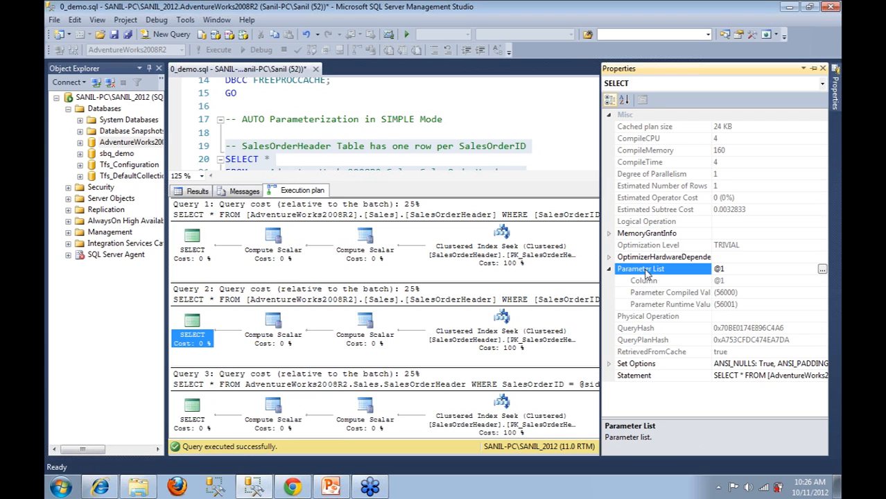
pyautogui.moveTo(646, 274)
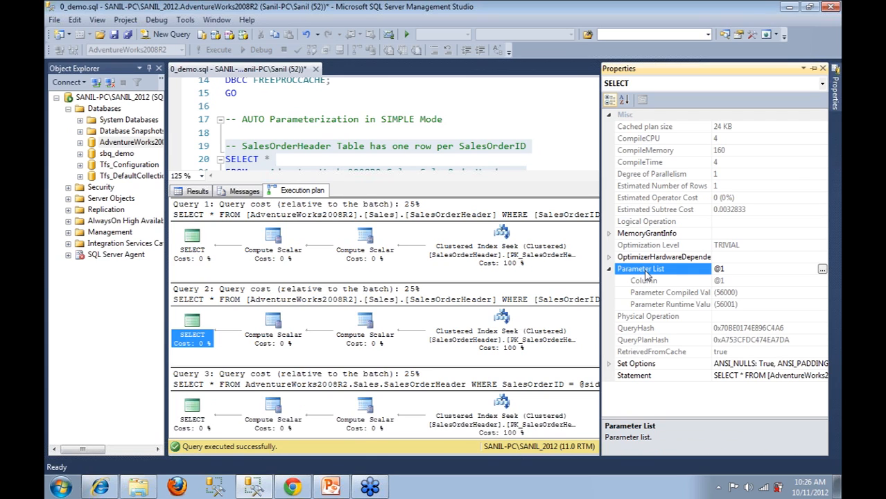
pyautogui.moveTo(669, 291)
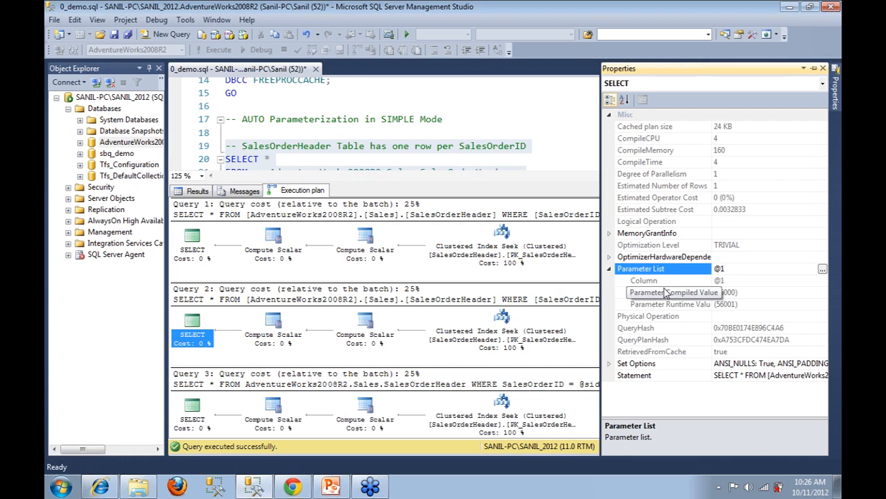
pyautogui.click(668, 291)
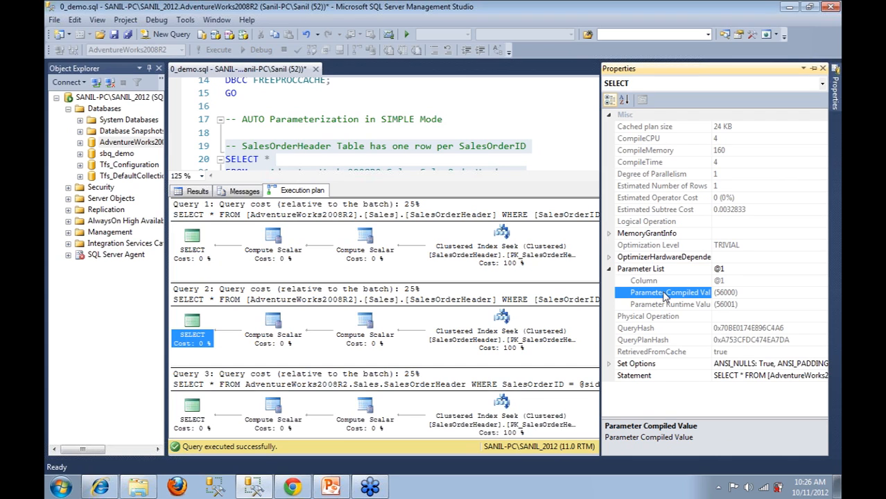